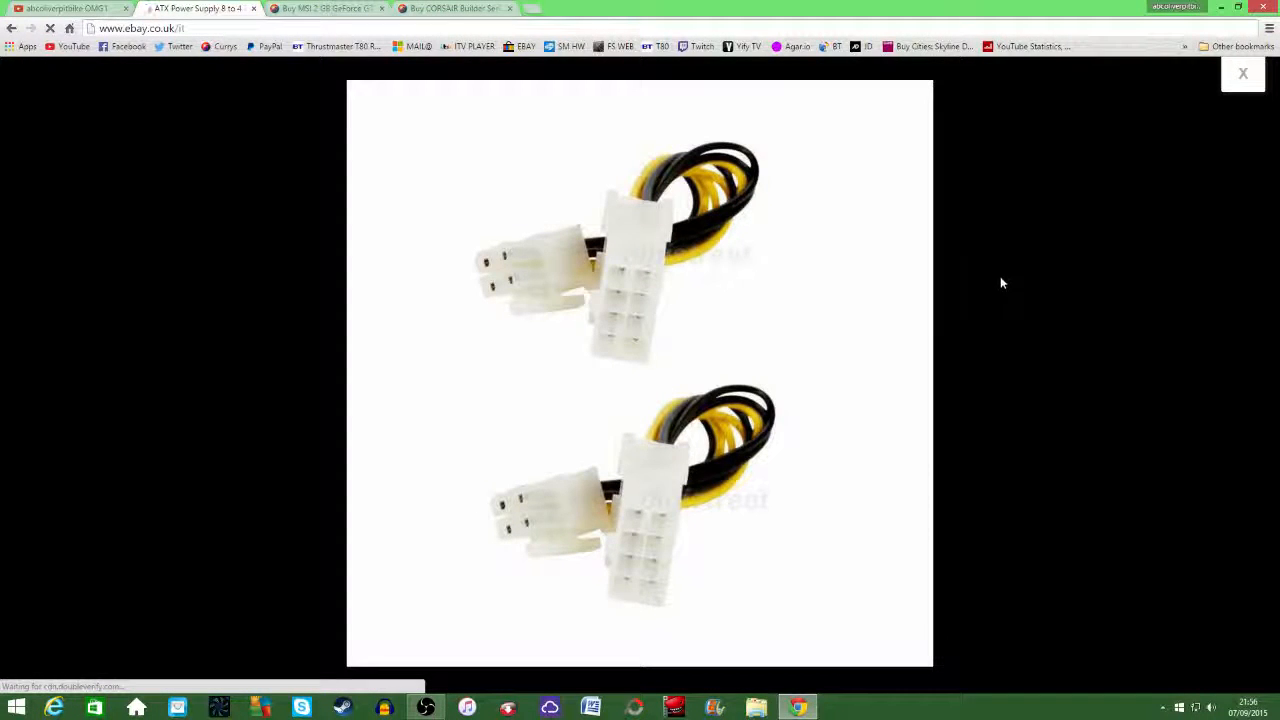
pyautogui.moveTo(863, 234)
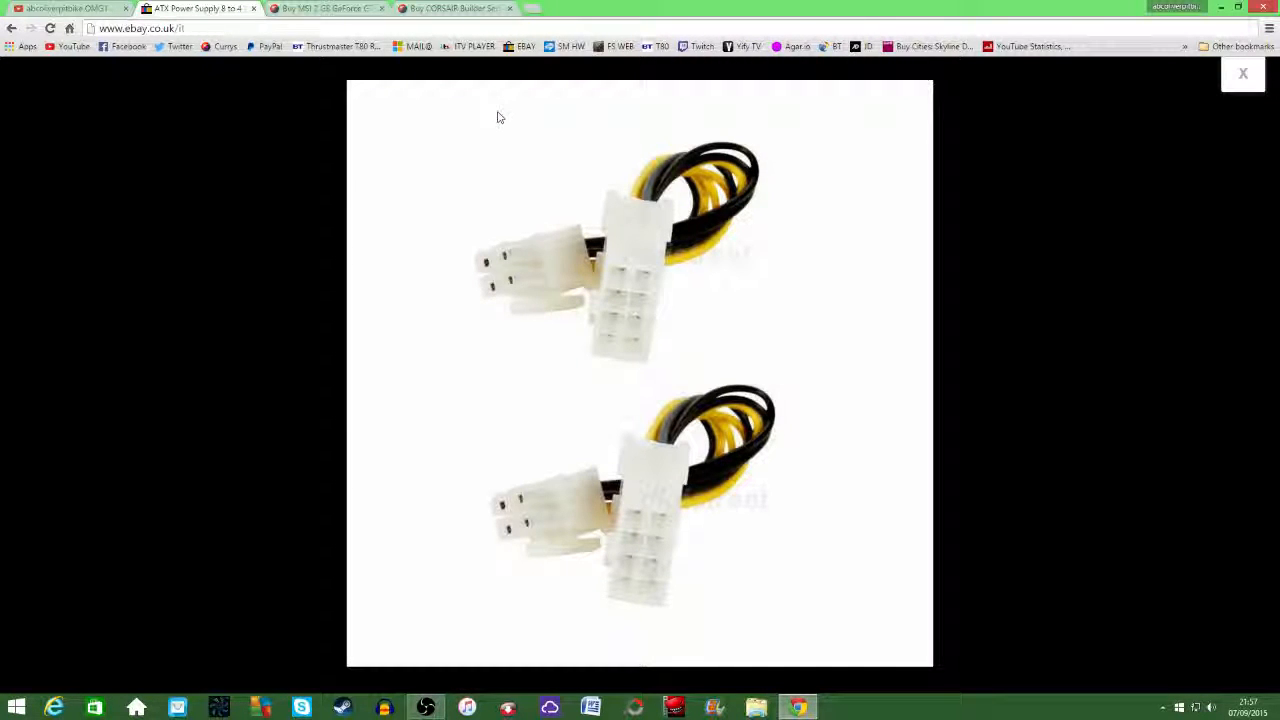
pyautogui.moveTo(485, 97)
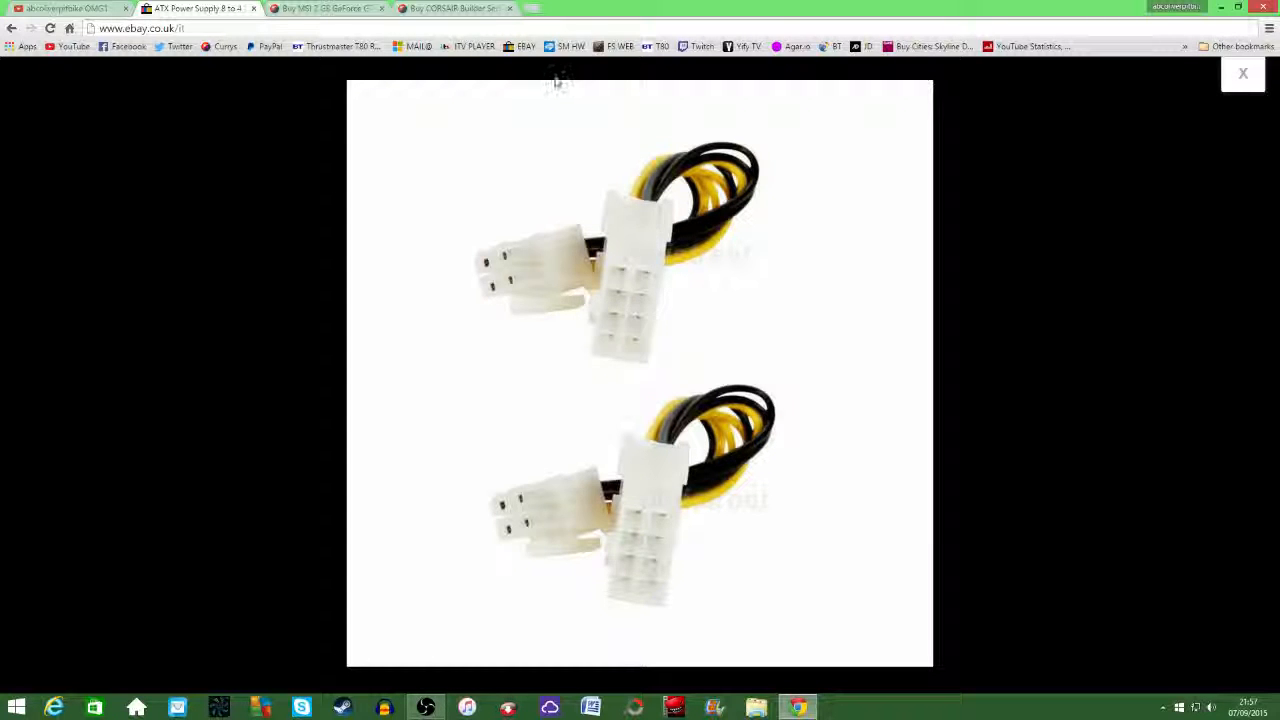
pyautogui.moveTo(537, 87)
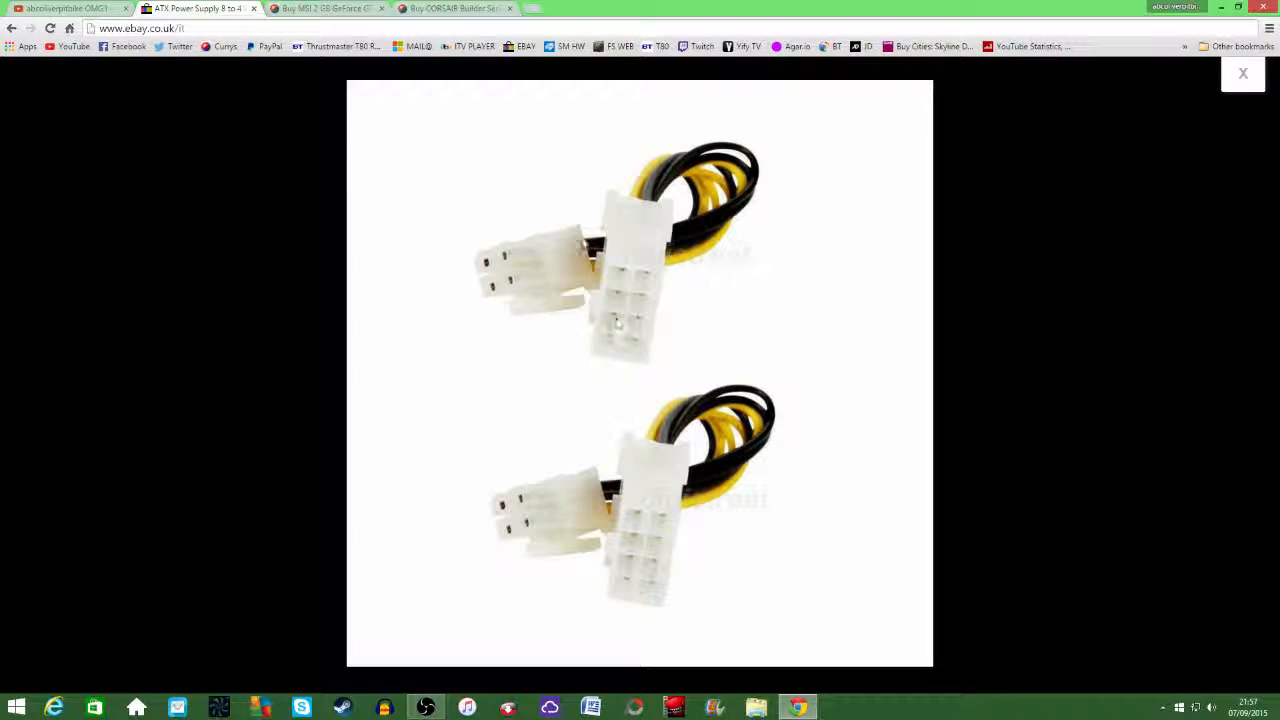
pyautogui.moveTo(648, 248)
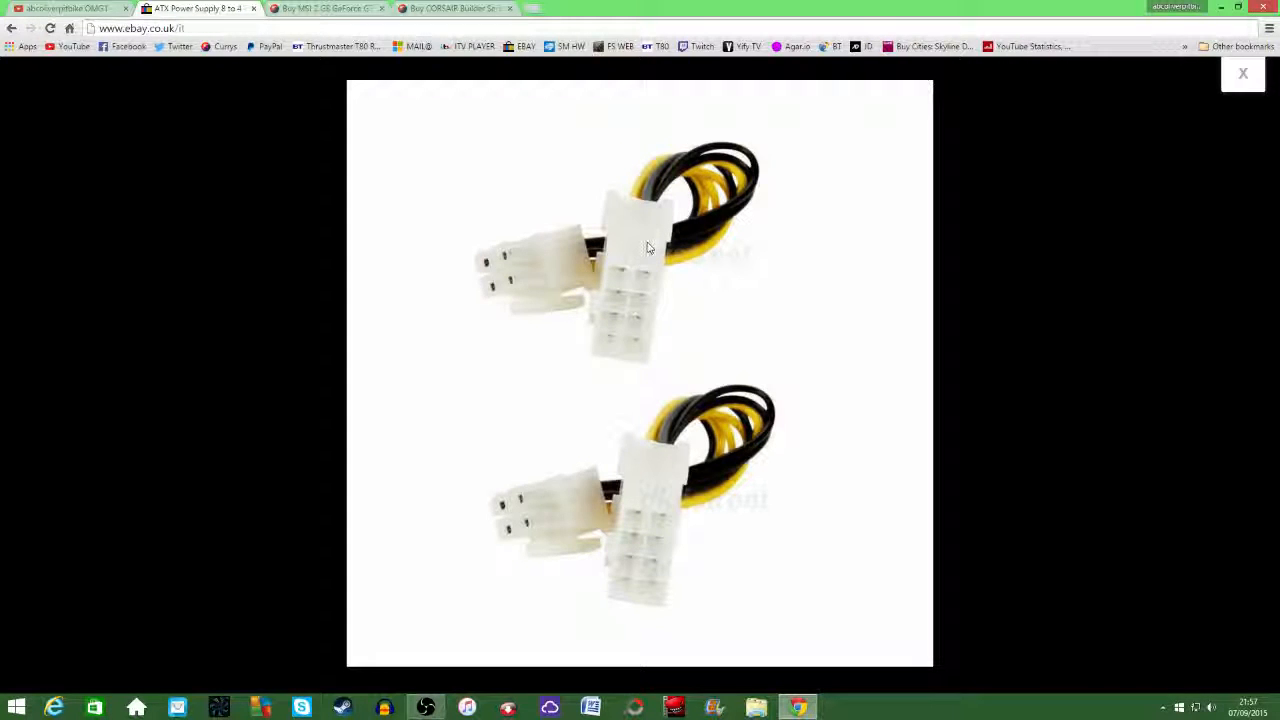
pyautogui.moveTo(1217, 82)
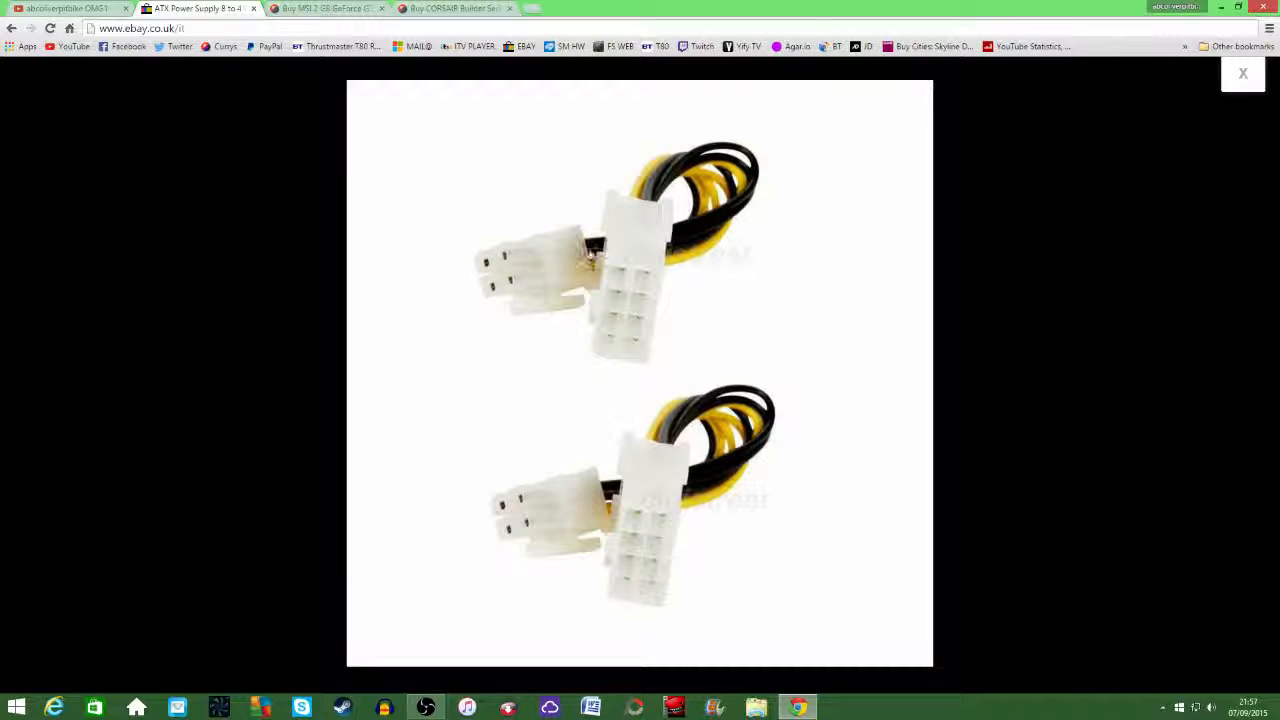
pyautogui.moveTo(476, 151)
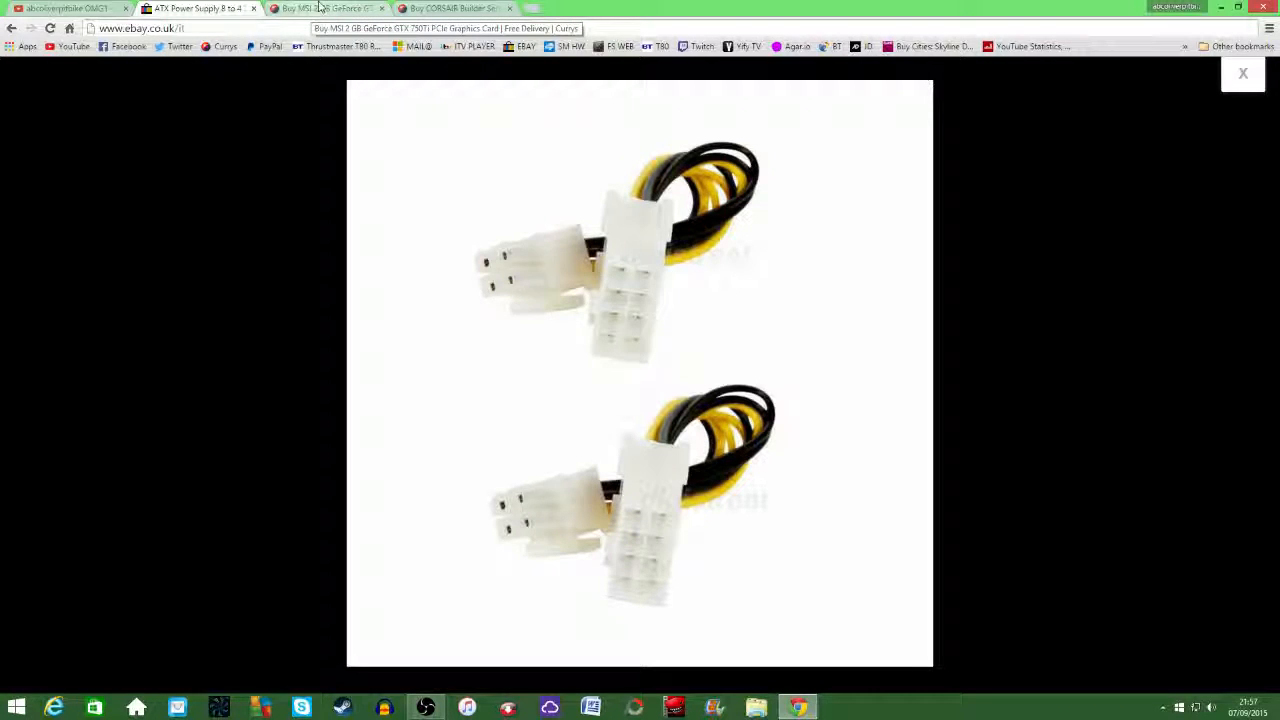
# Switch from the eBay listing to the Currys Corsair CX500 PSU page
pyautogui.click(330, 8)
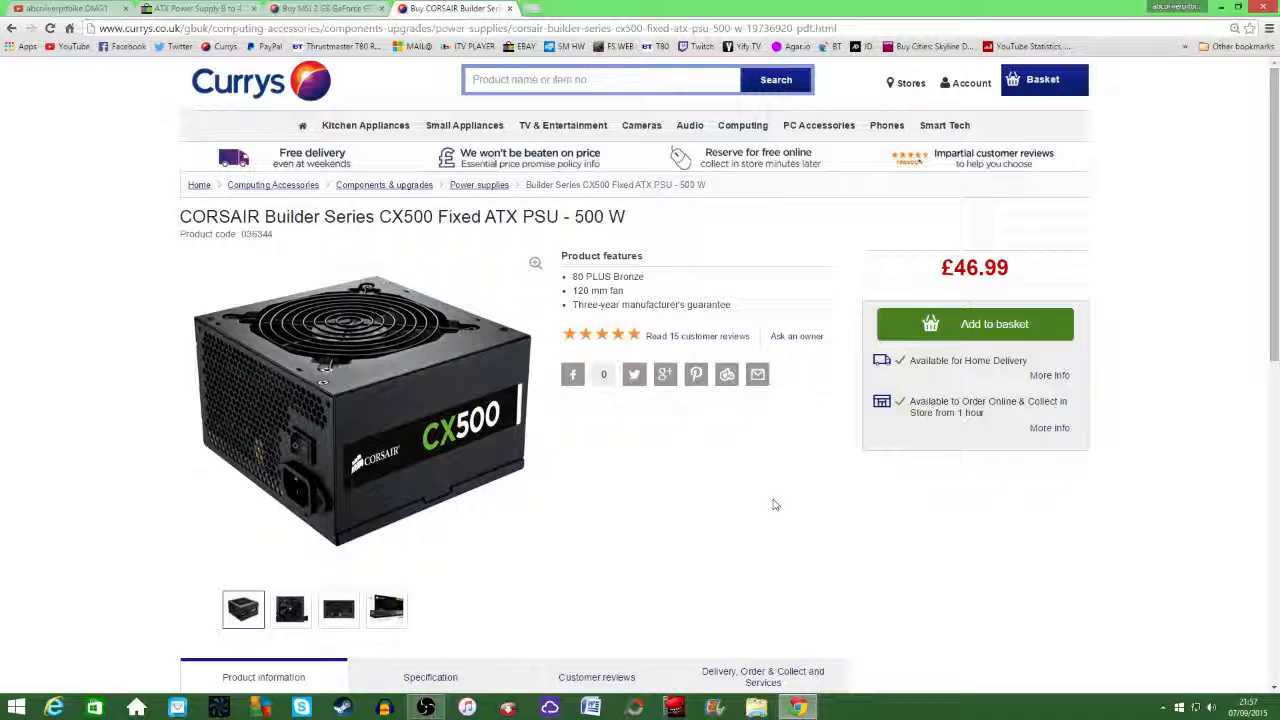
pyautogui.moveTo(773, 497)
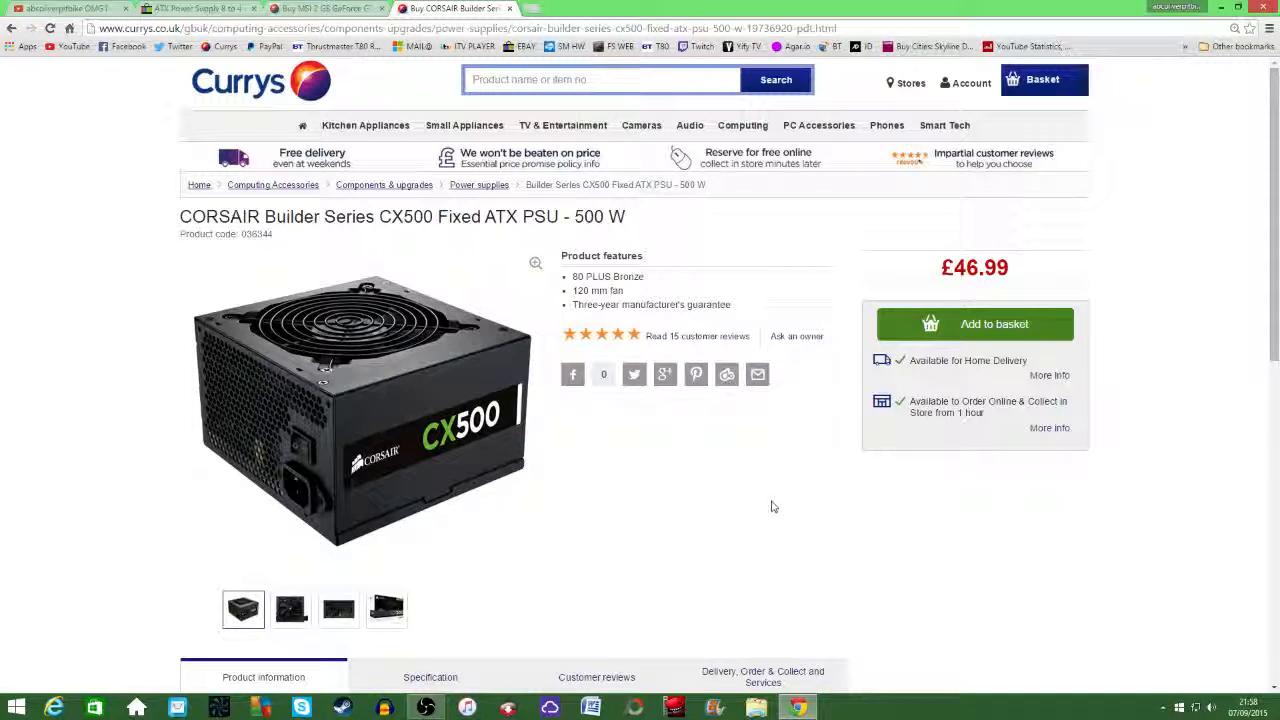
pyautogui.moveTo(765, 505)
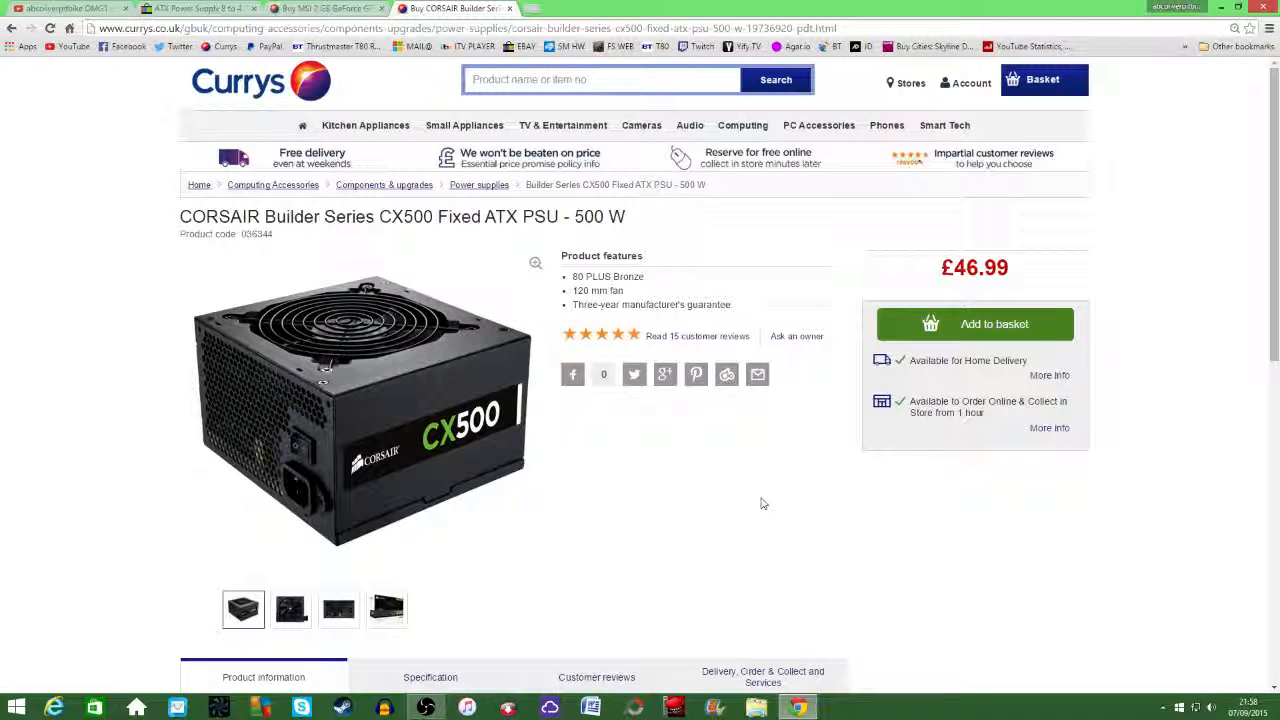
pyautogui.moveTo(480, 247)
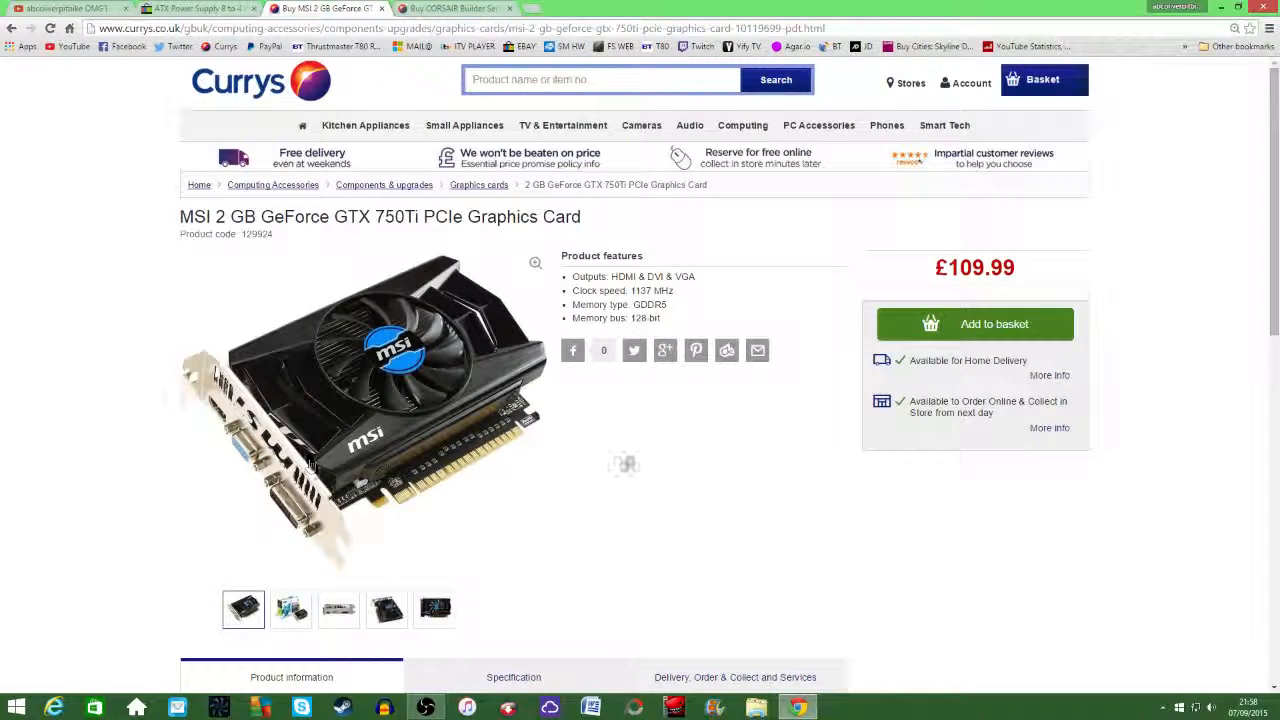
# Browse the GTX 750Ti product photos and review its Specification details on the £109.99 Currys page
pyautogui.click(291, 608)
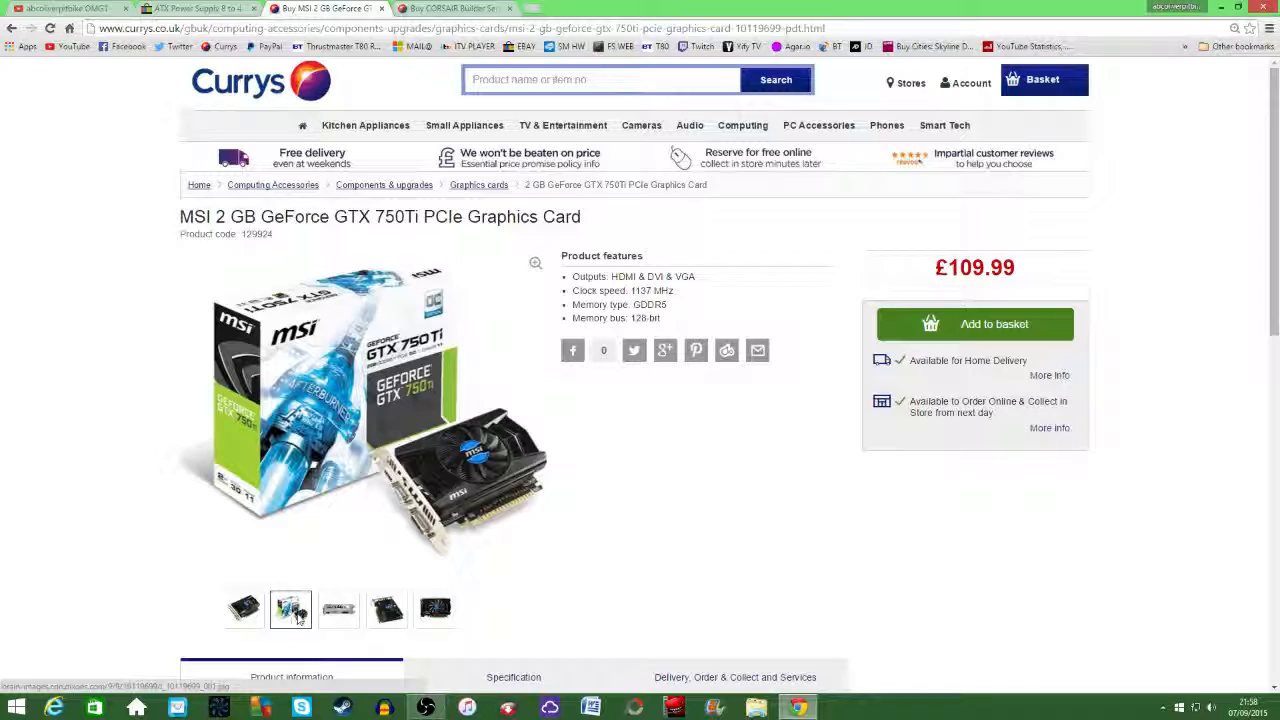
pyautogui.click(386, 608)
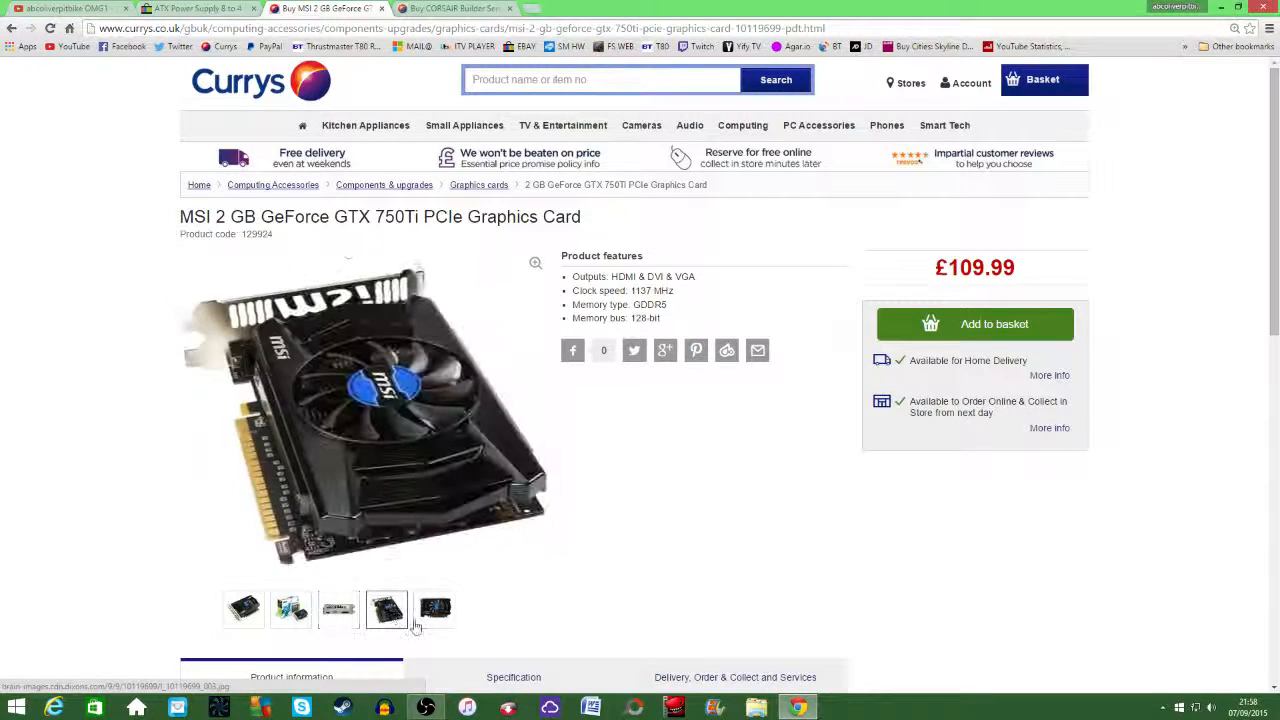
pyautogui.click(434, 608)
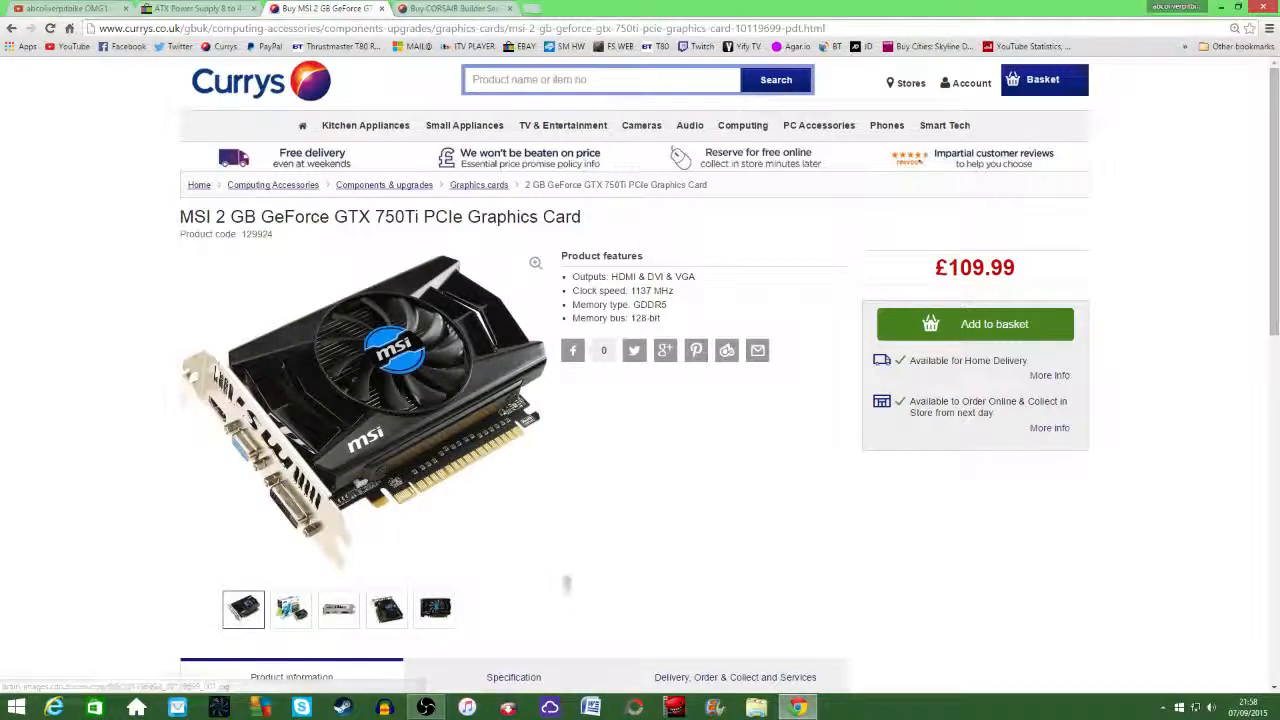
pyautogui.scroll(-3)
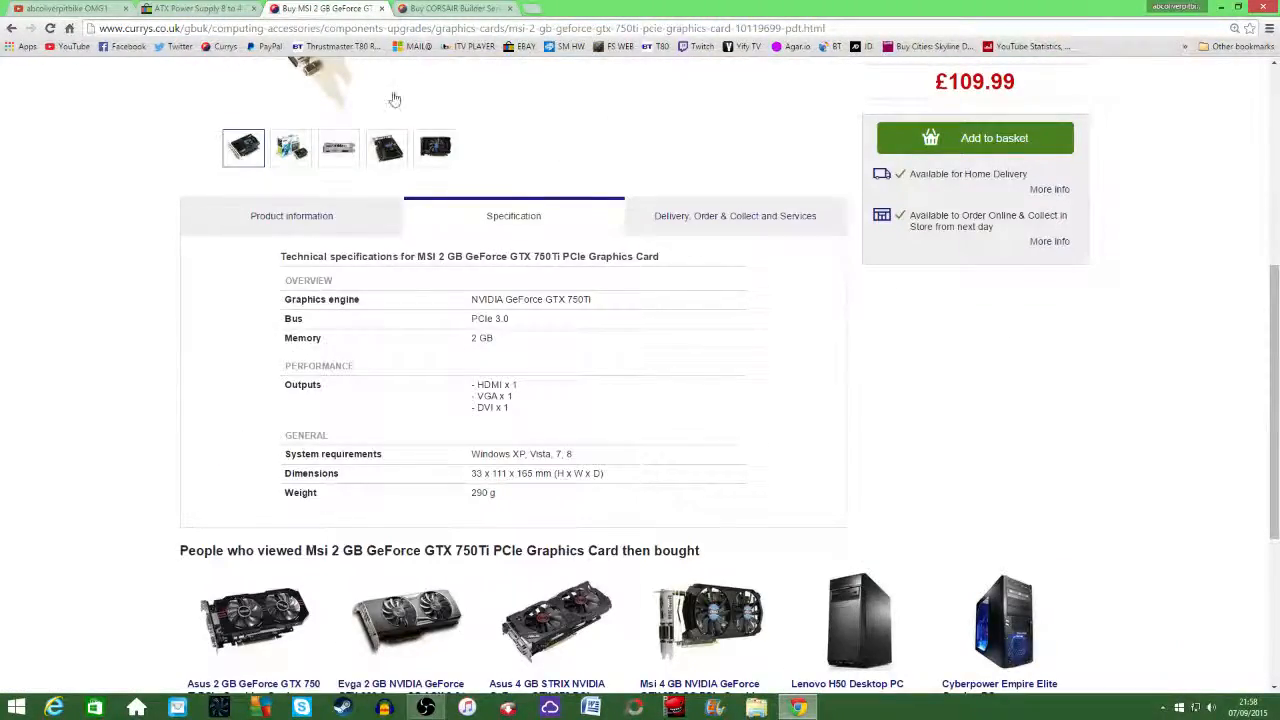
pyautogui.click(455, 8)
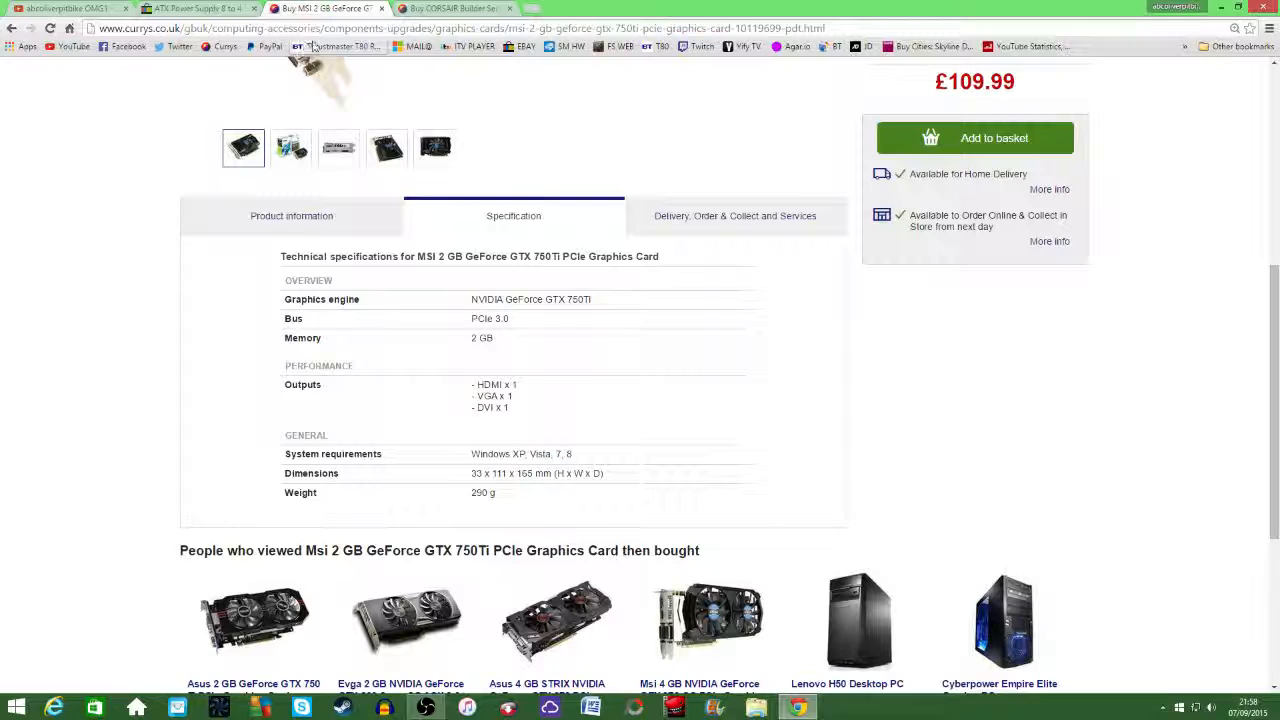
pyautogui.scroll(3)
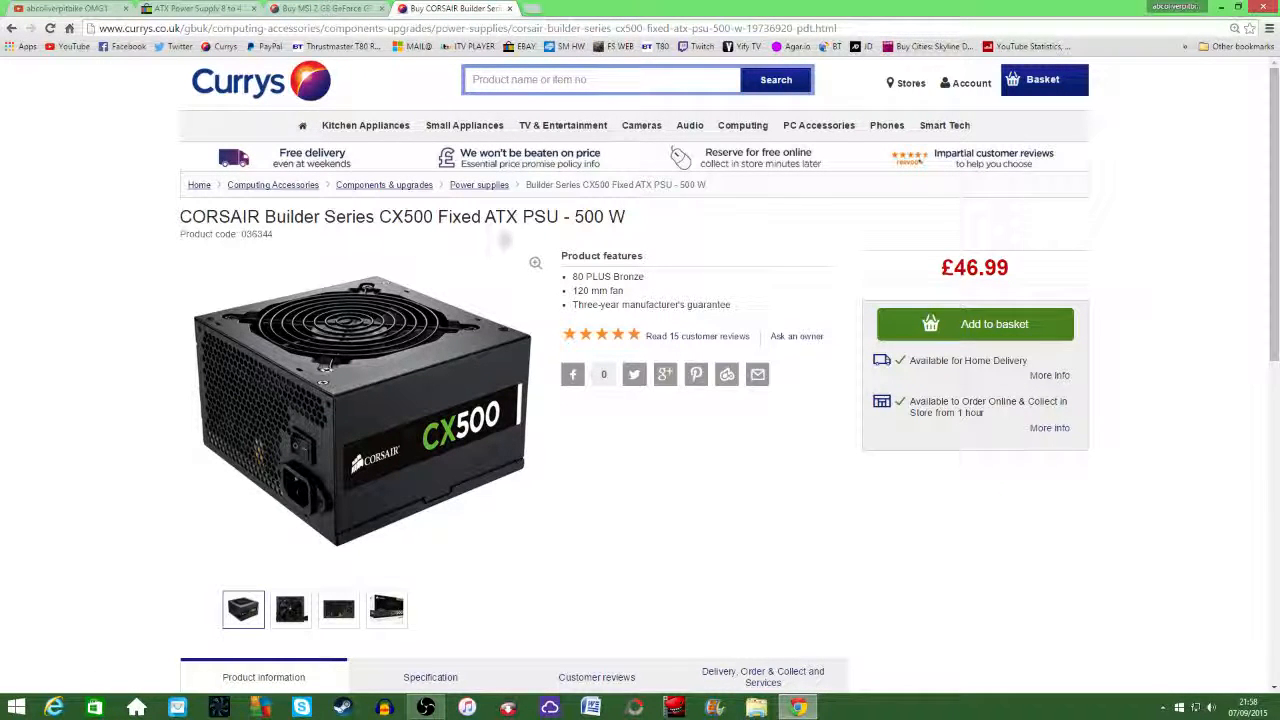
pyautogui.moveTo(480, 210)
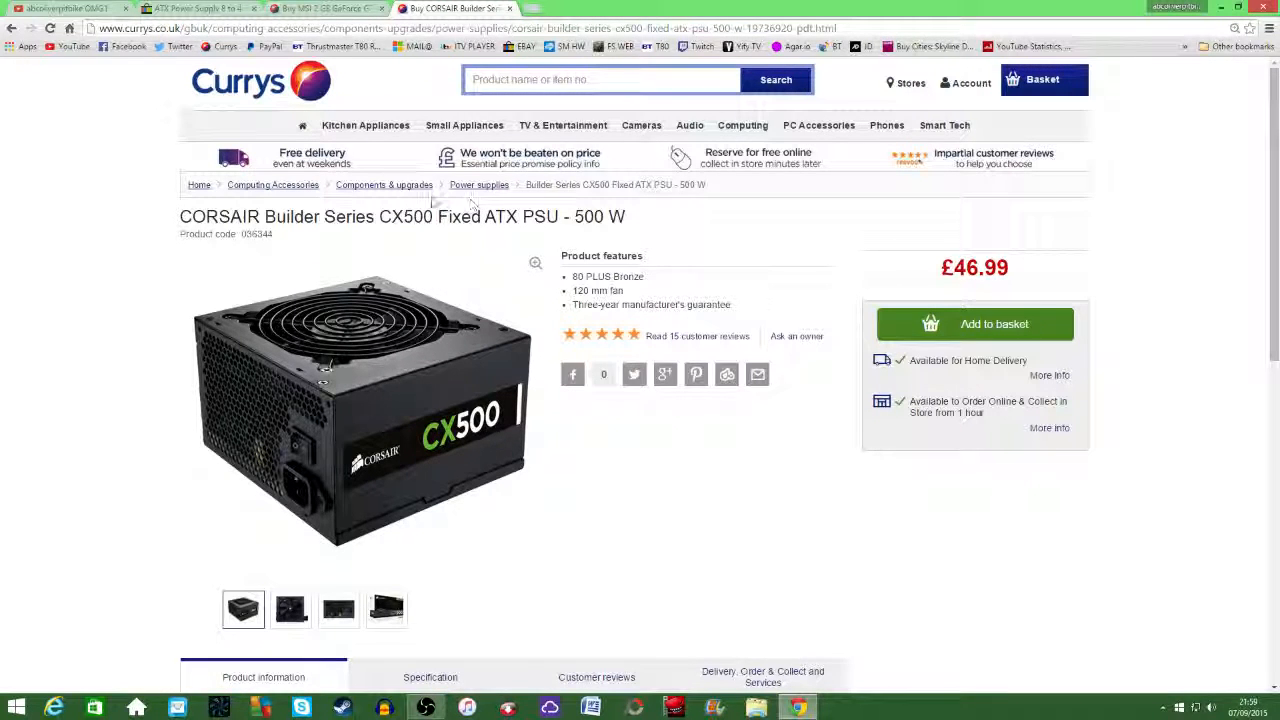
pyautogui.moveTo(440, 242)
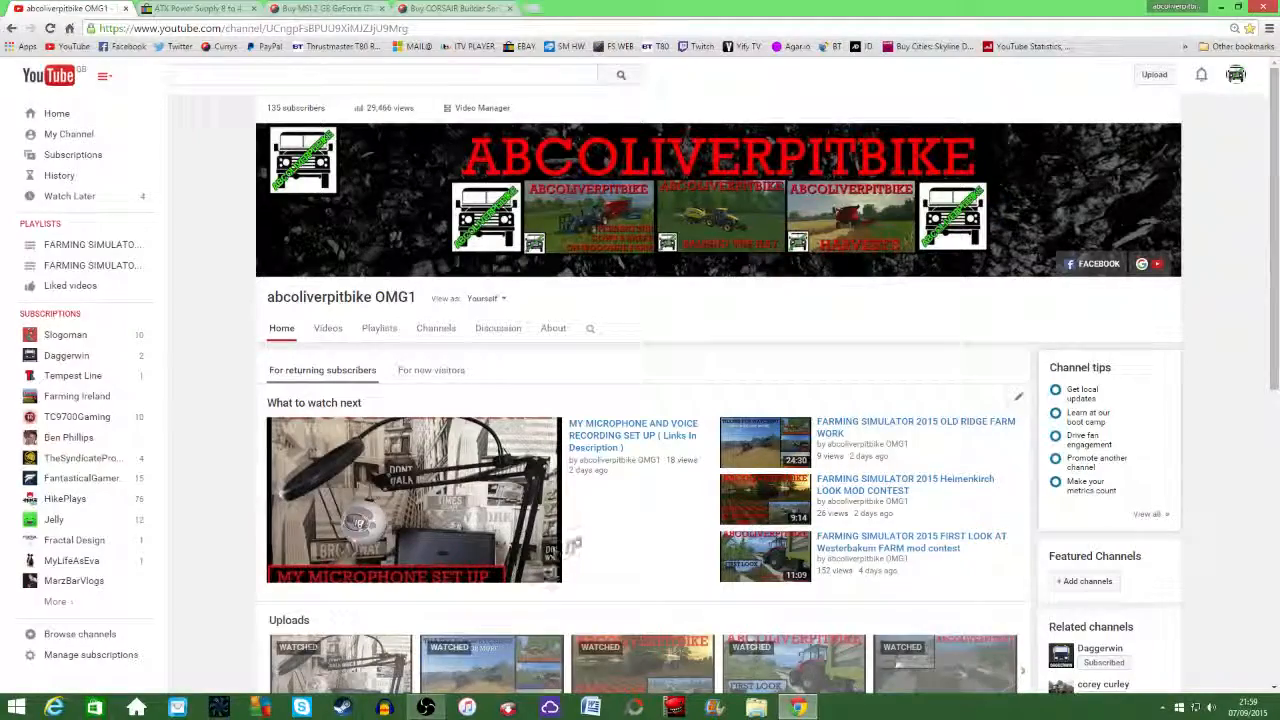
# Scroll the YouTube channel's farming simulator videos, then return to the Corsair CX500 page
pyautogui.scroll(-3)
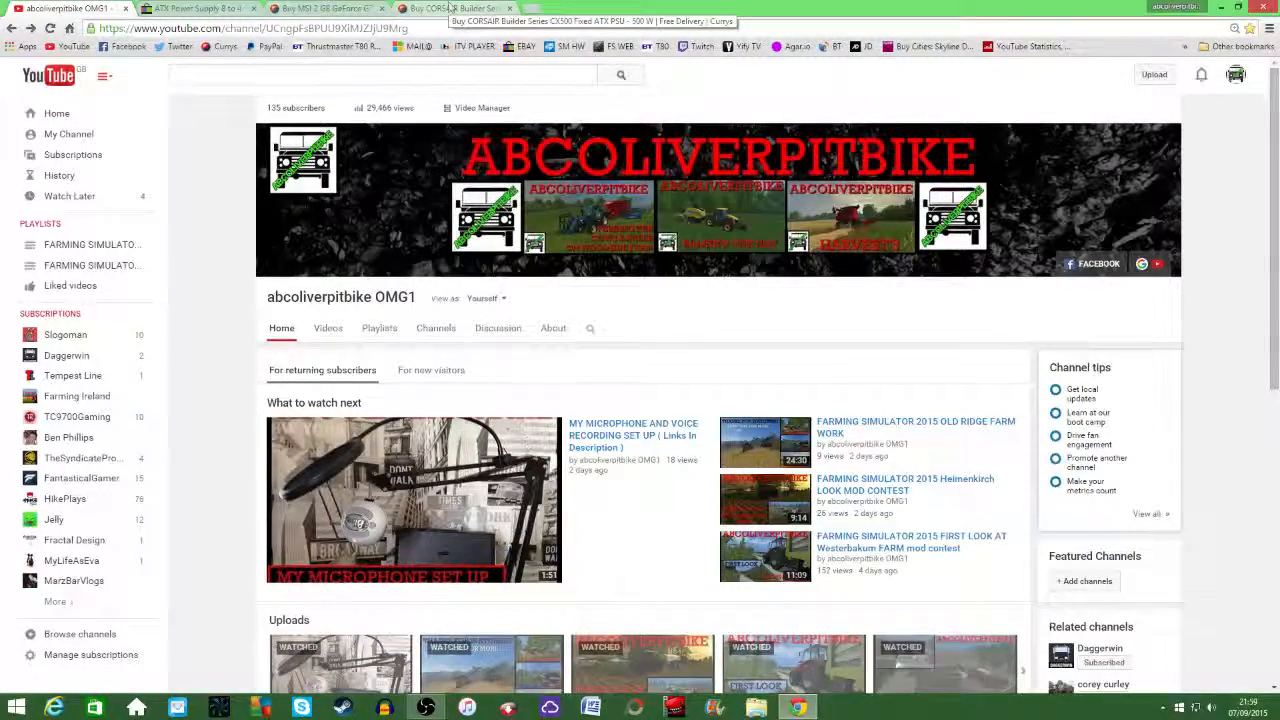
pyautogui.click(450, 8)
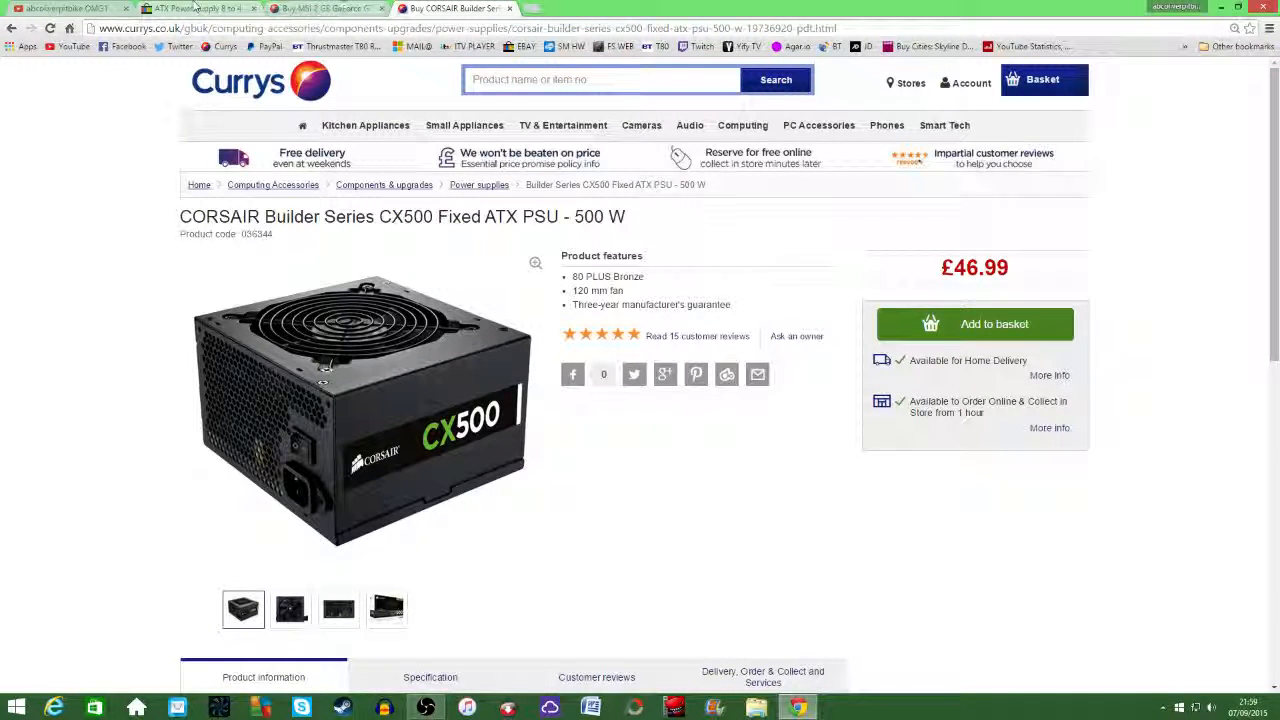
# Bring the Currys MSI GTX 750Ti graphics card page (£109.99) back into view
pyautogui.click(325, 8)
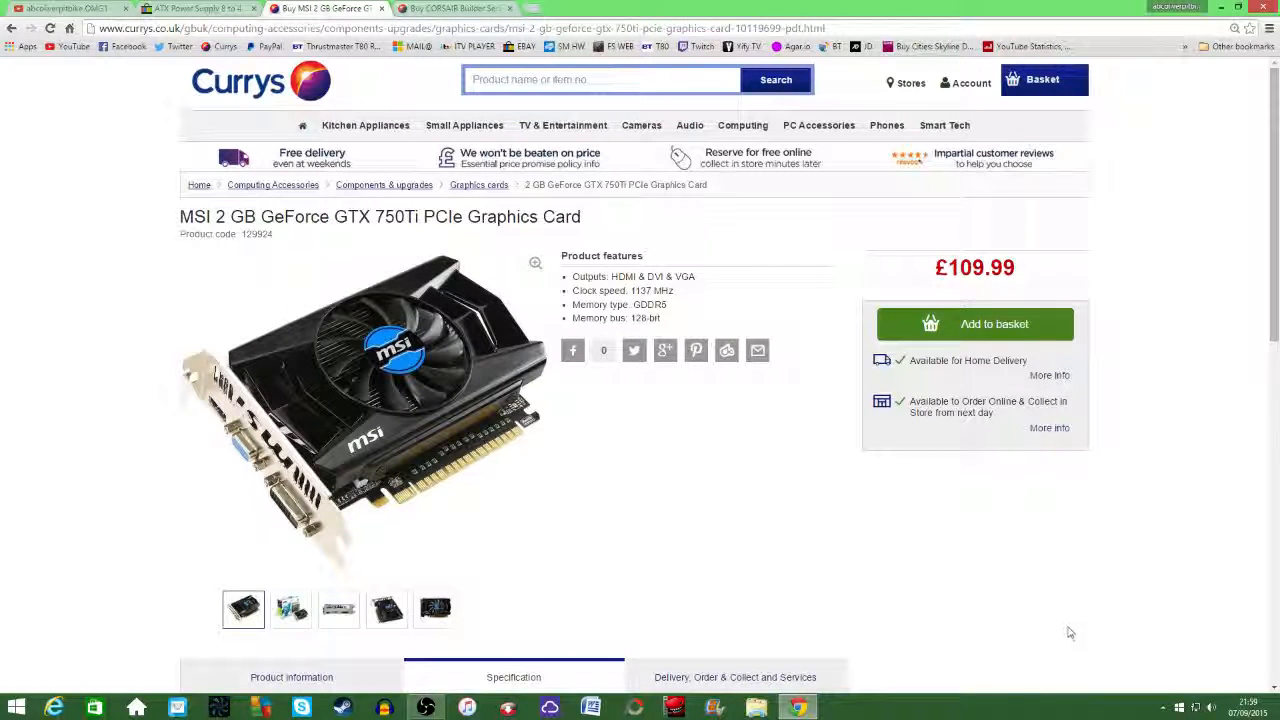